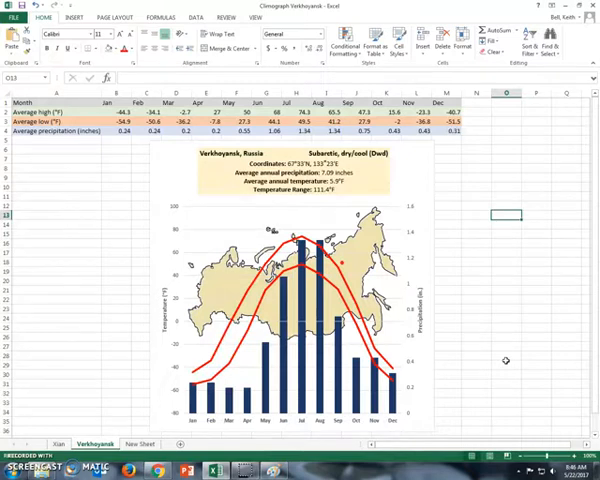
mouse_move(516, 364)
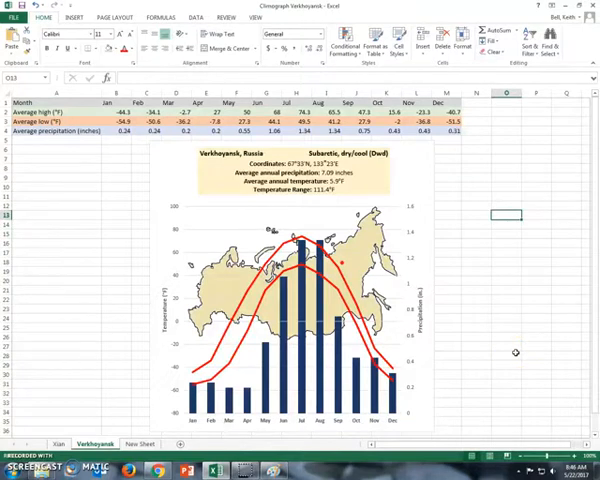
mouse_move(500, 336)
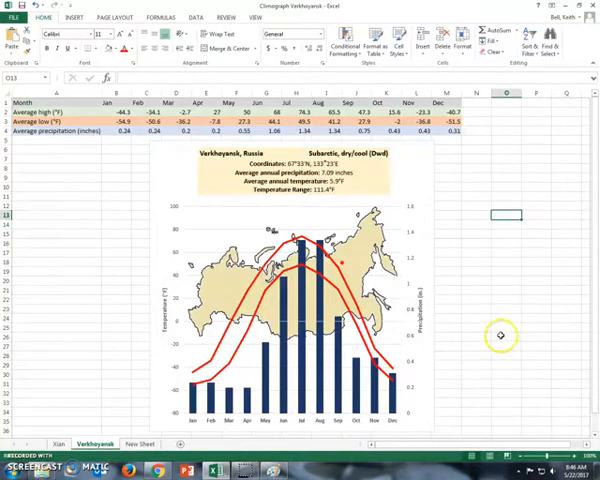
mouse_move(500, 336)
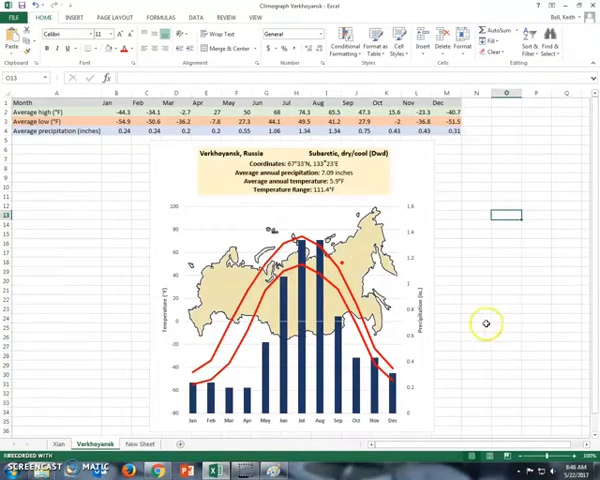
mouse_move(140, 424)
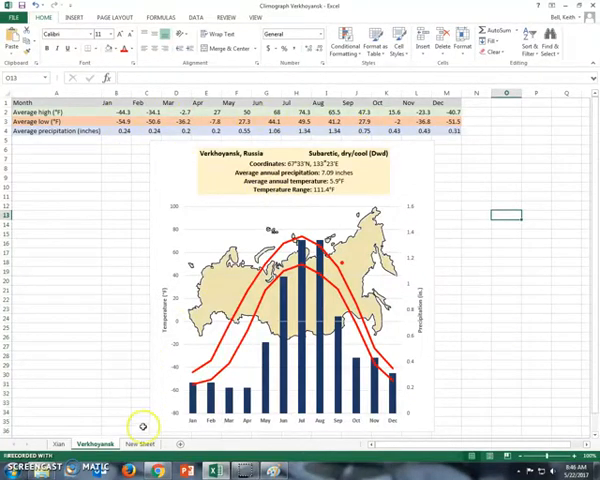
Step: Switch to the New Sheet tab holding the monthly climate data table
left_click(140, 444)
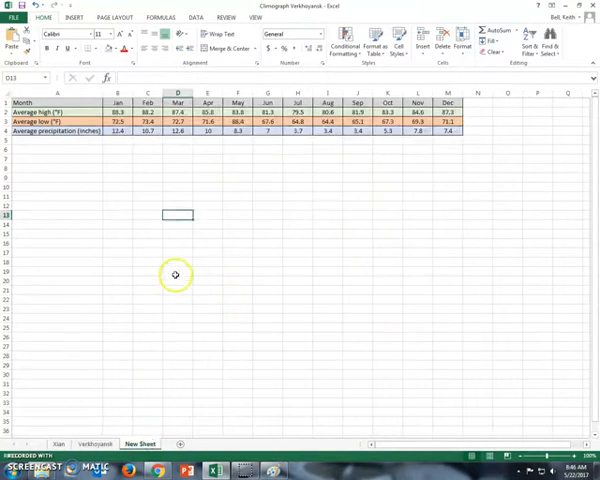
mouse_move(142, 194)
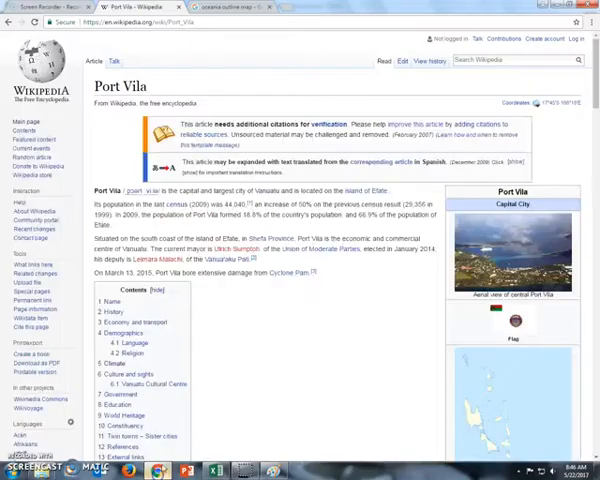
mouse_move(448, 88)
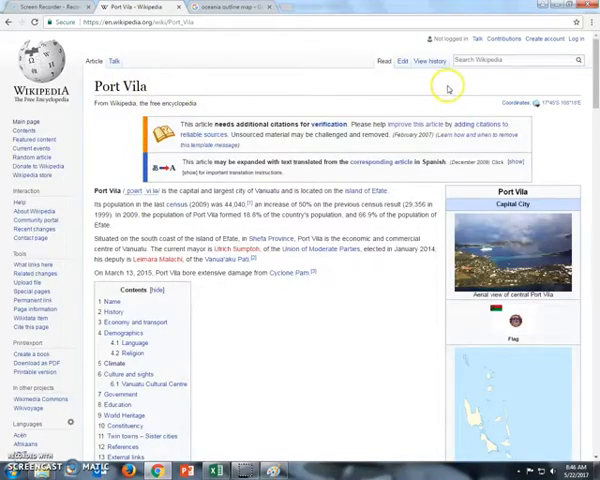
mouse_move(288, 84)
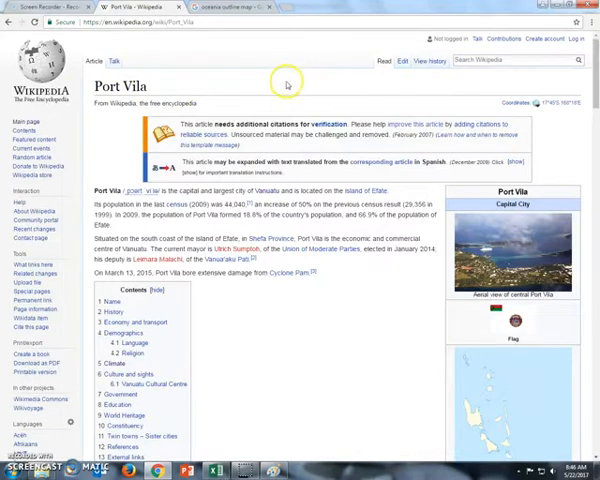
mouse_move(362, 82)
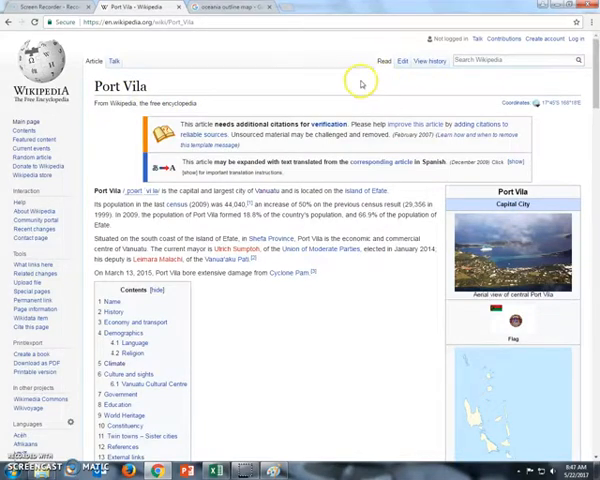
mouse_move(140, 288)
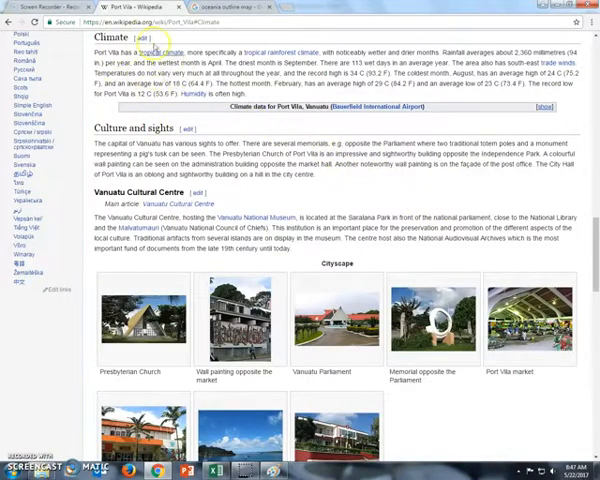
mouse_move(432, 116)
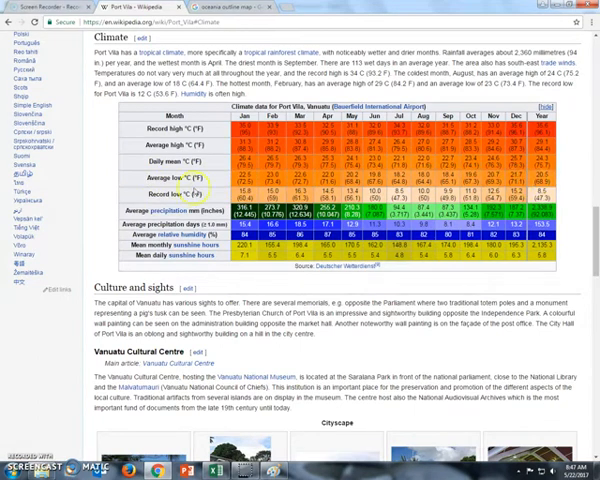
mouse_move(340, 224)
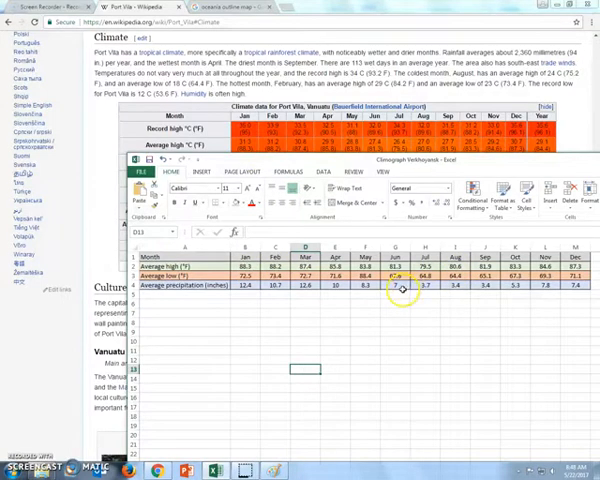
Step: Enter Port Vila's monthly average high, low and precipitation values into the table cells
left_click(236, 262)
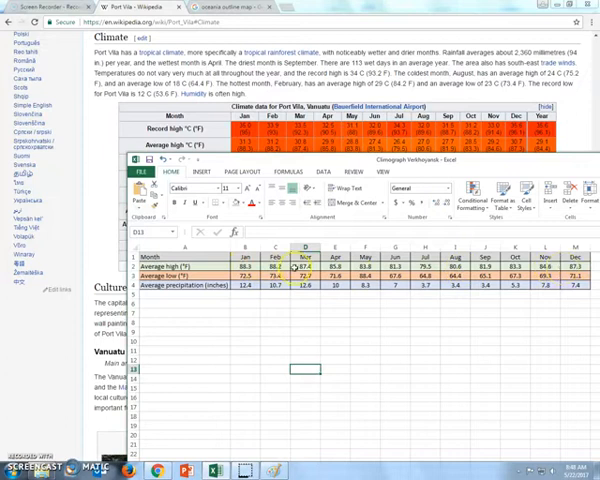
left_click(392, 290)
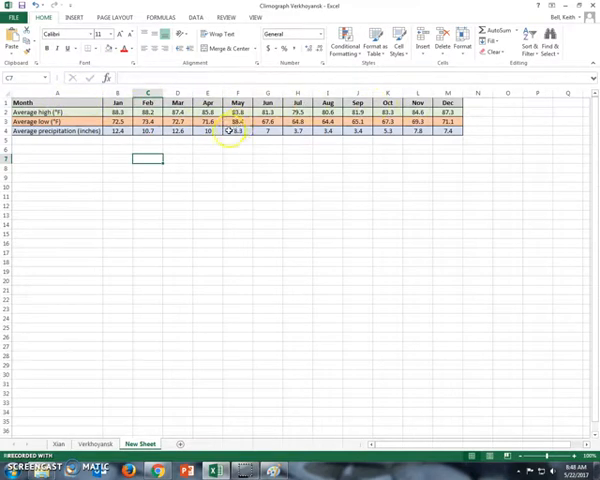
Step: Select the climate data table and bring up Recommended Charts from the Insert tab
left_click(56, 104)
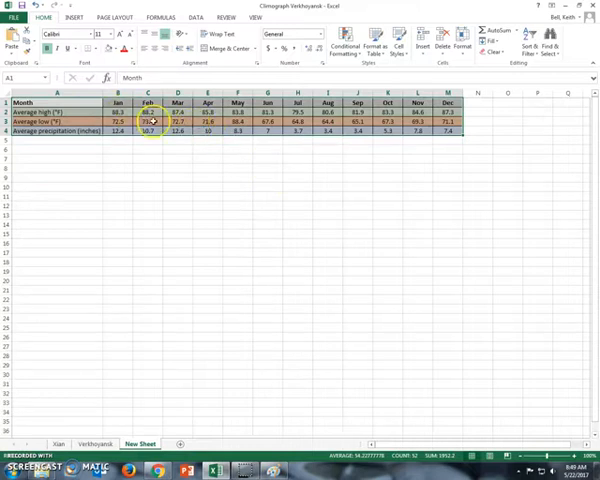
left_click(68, 18)
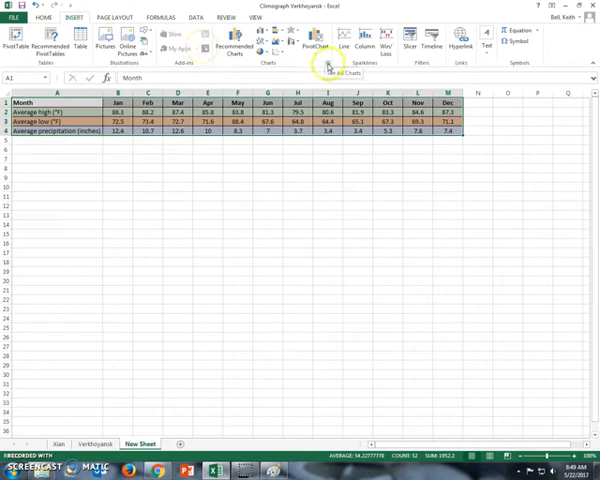
left_click(328, 68)
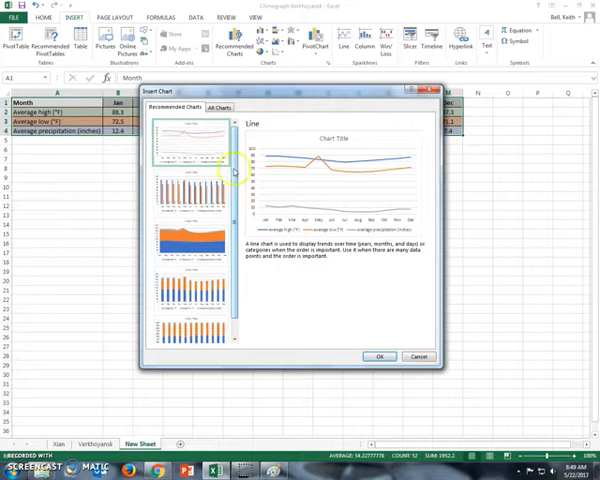
Step: Browse All Charts and choose the Combo, Clustered Column - Line preview
left_click(216, 108)
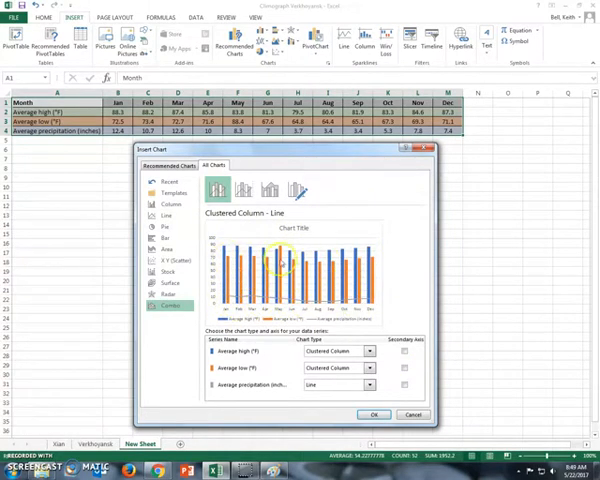
mouse_move(218, 300)
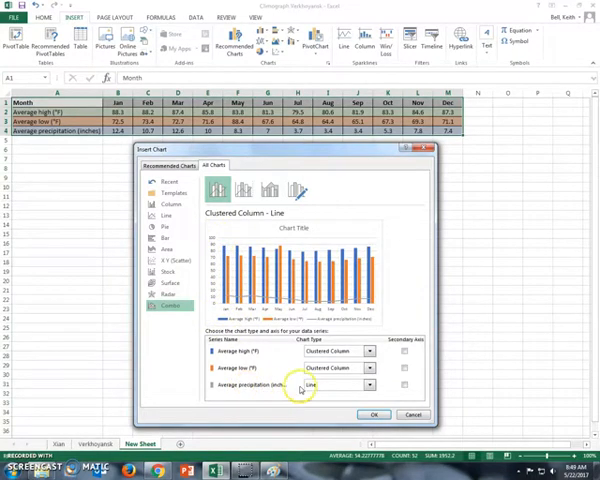
Step: Build a Custom Combination: temperature series as Lines, precipitation as Clustered Column on the secondary axis, and insert it
left_click(404, 388)
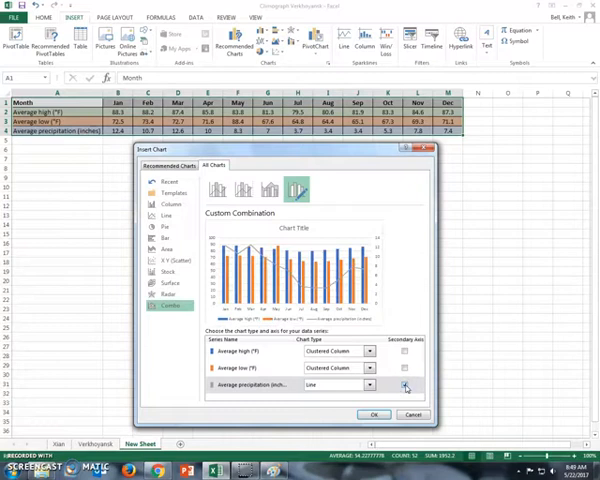
left_click(408, 388)
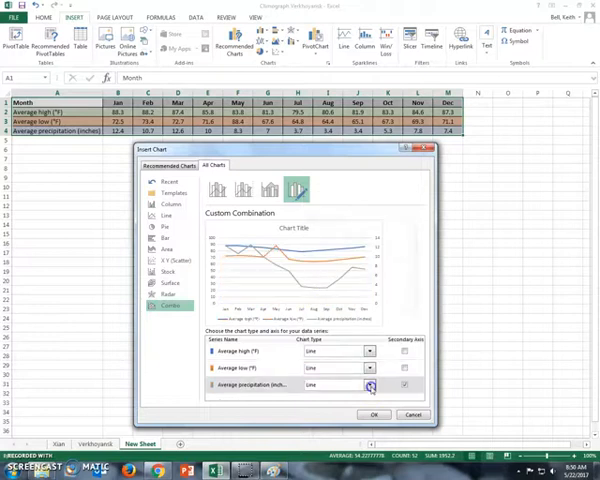
left_click(340, 384)
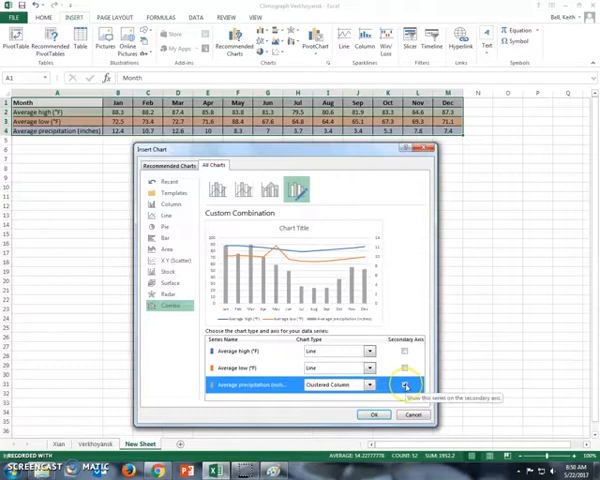
left_click(410, 386)
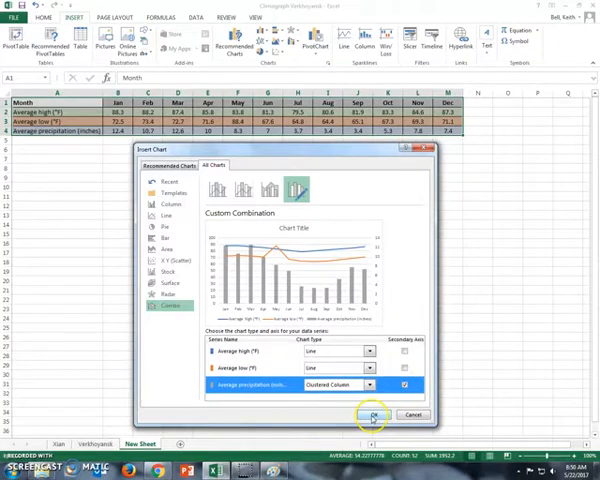
left_click(372, 414)
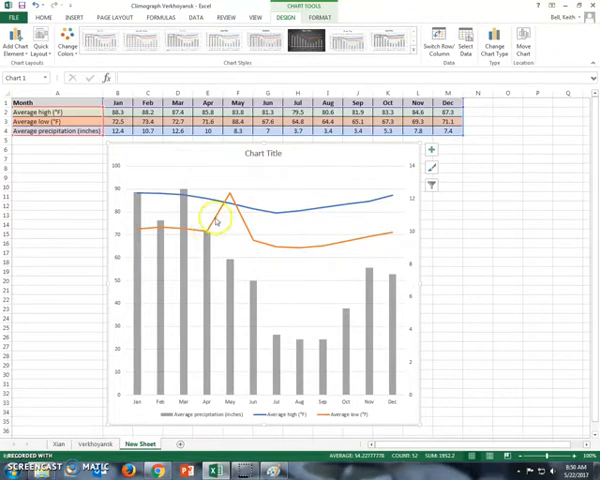
mouse_move(256, 246)
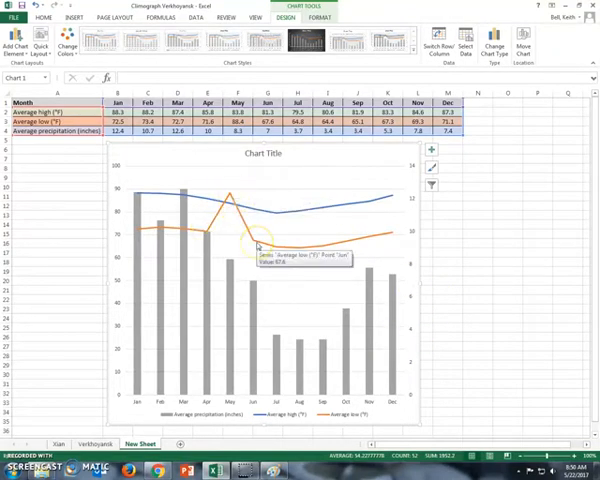
mouse_move(260, 256)
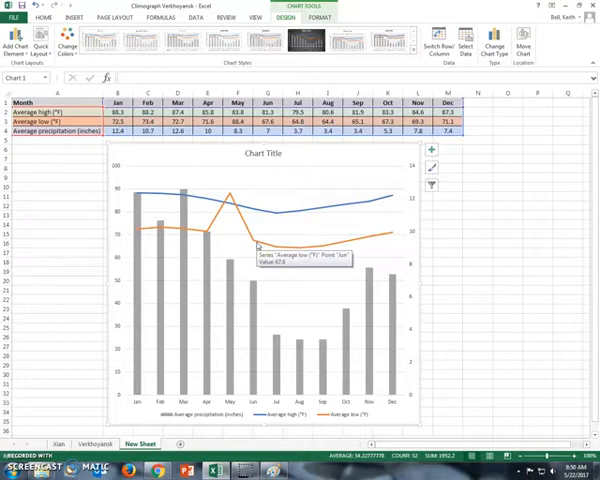
mouse_move(232, 192)
type("68.4")
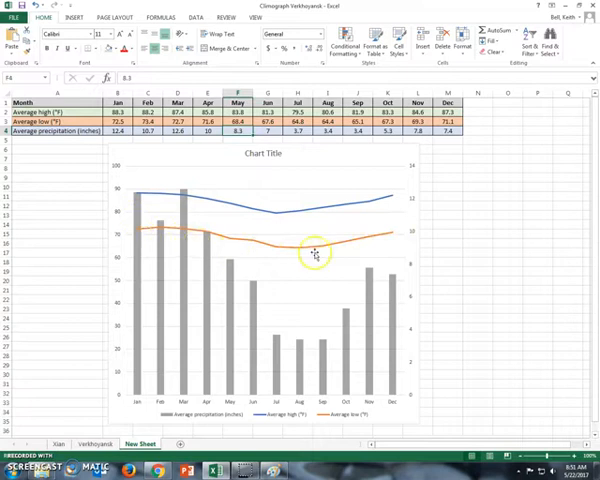
mouse_move(250, 212)
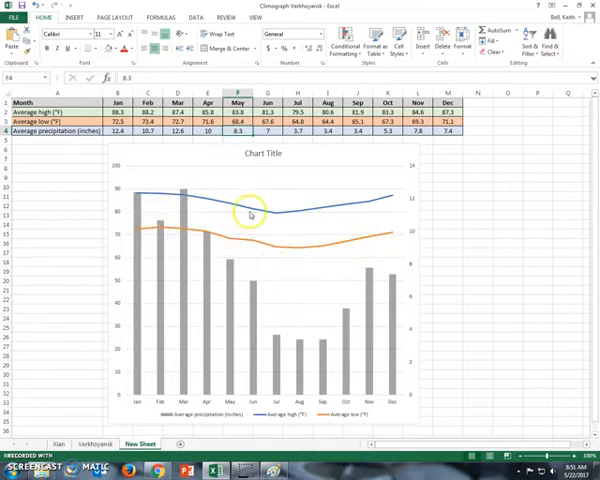
mouse_move(220, 246)
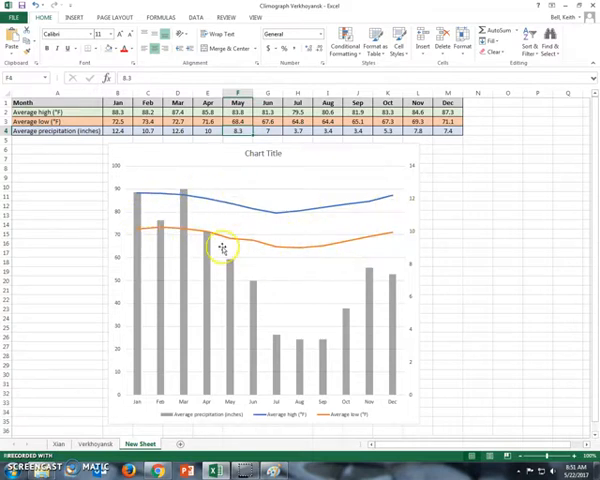
mouse_move(240, 216)
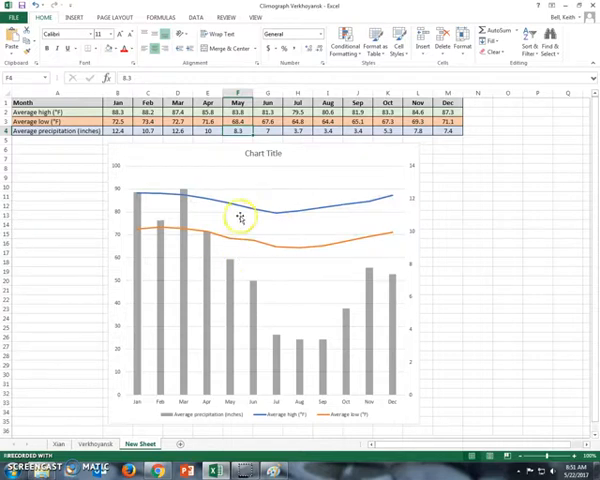
Step: Recolor the average high and average low temperature lines red via Format Data Series
right_click(240, 212)
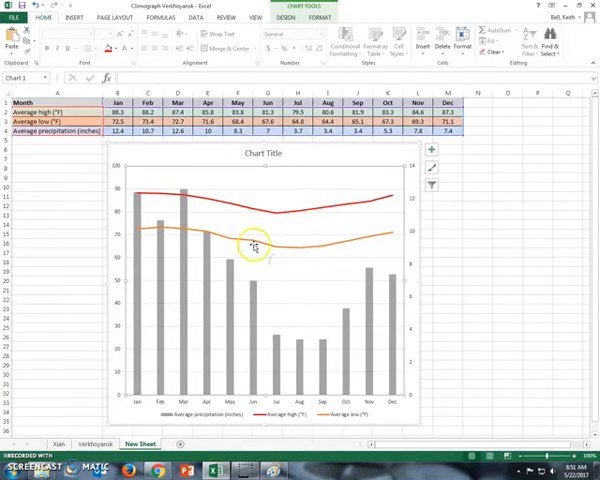
right_click(250, 240)
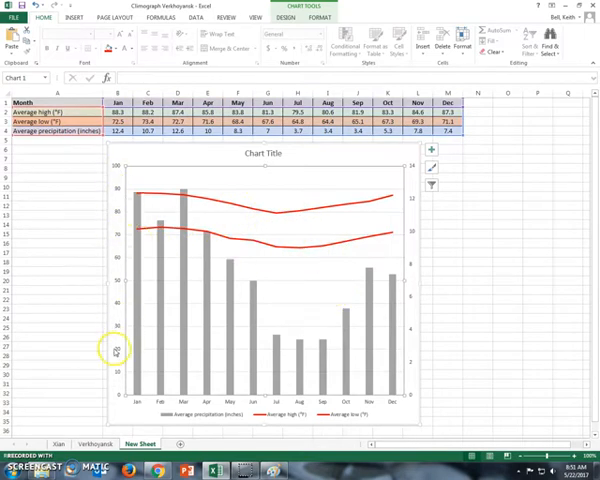
mouse_move(118, 364)
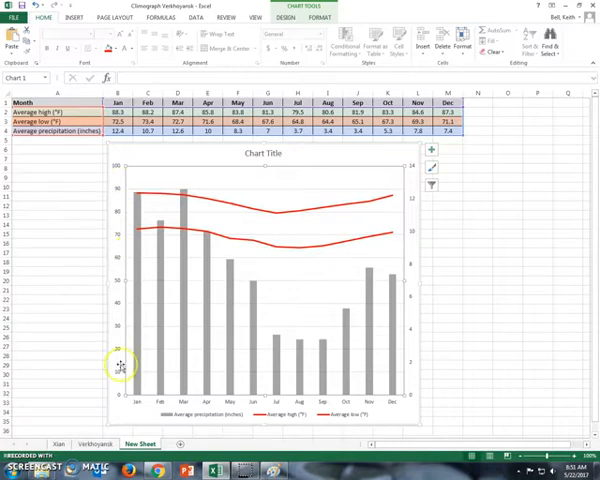
mouse_move(200, 238)
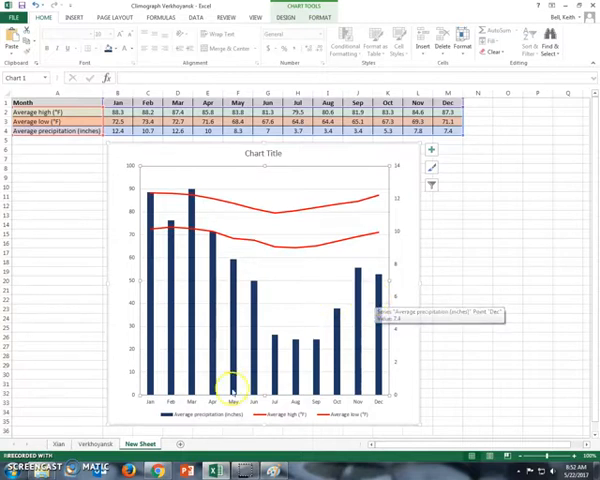
mouse_move(288, 418)
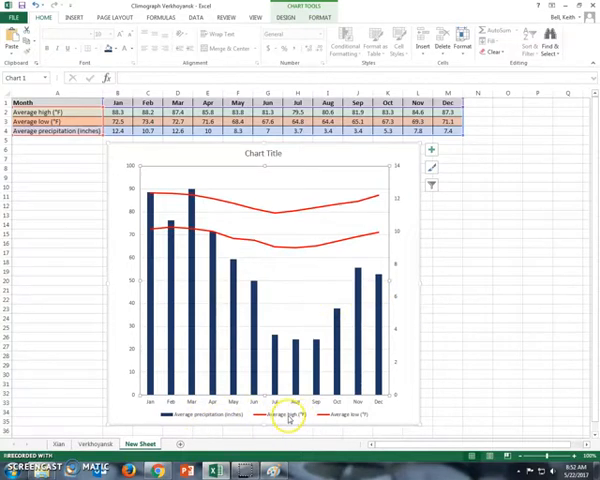
mouse_move(144, 240)
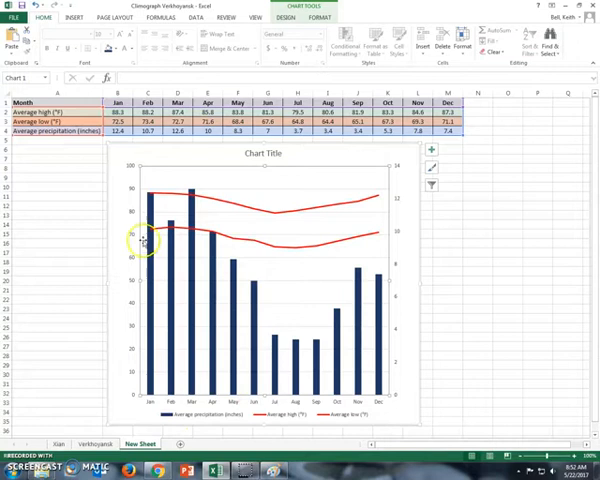
Step: Set the precipitation columns' fill to dark blue via Format Data Series
right_click(136, 236)
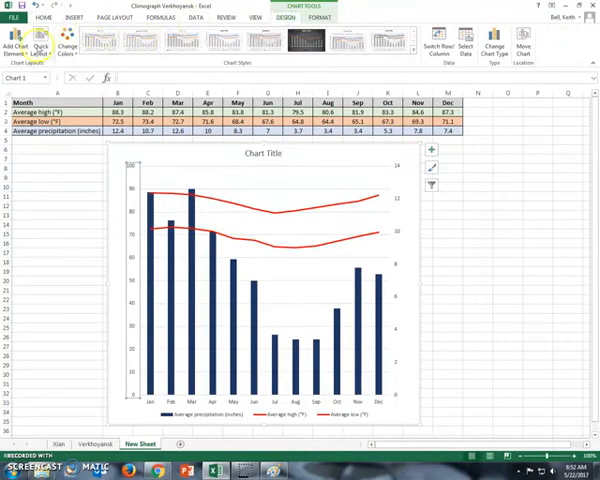
Step: Add Primary Vertical and Secondary Vertical axis titles, the left one labelled for temperature
left_click(20, 44)
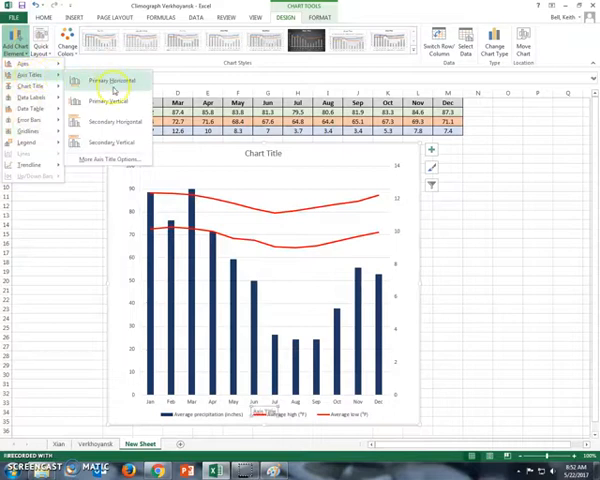
left_click(112, 80)
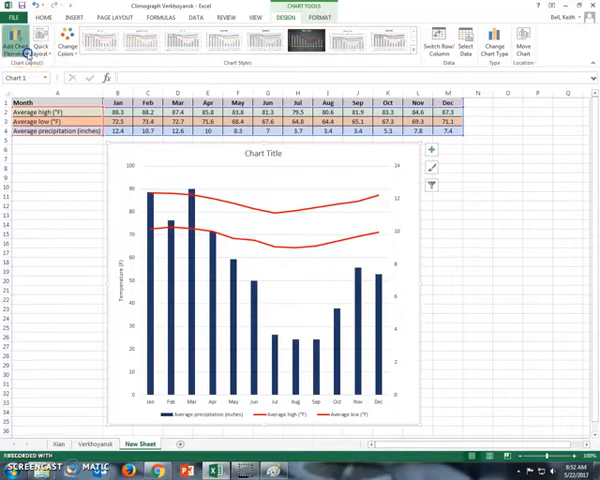
left_click(30, 74)
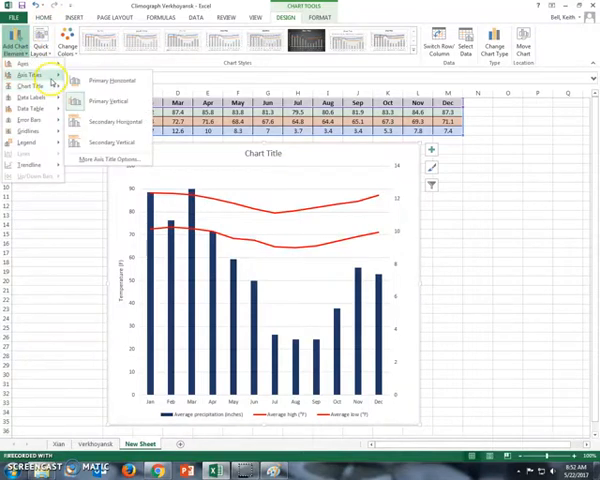
left_click(116, 144)
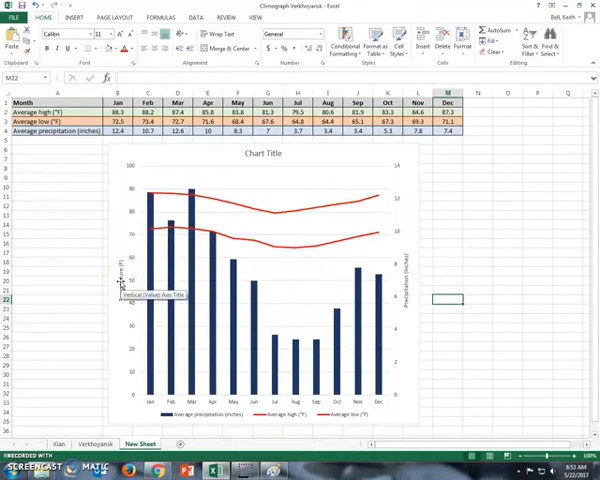
Step: Adjust the left axis title's options from its right-click menu
right_click(120, 284)
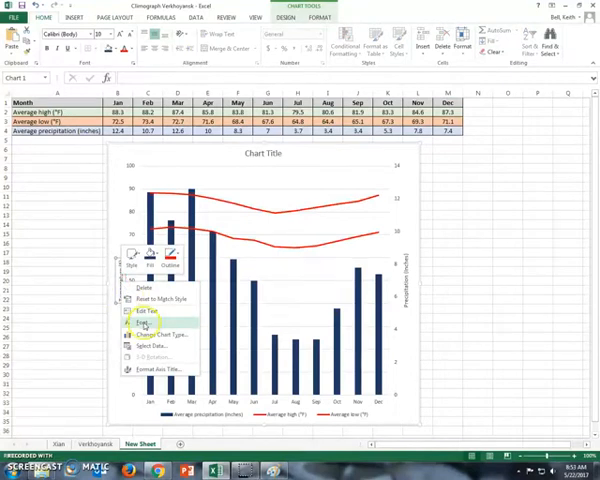
left_click(142, 322)
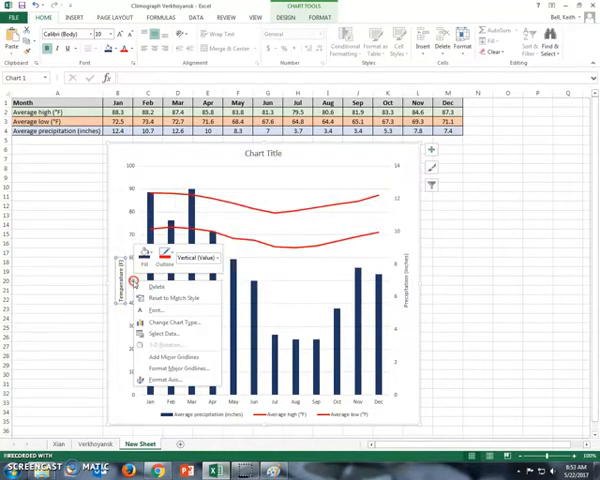
mouse_move(172, 356)
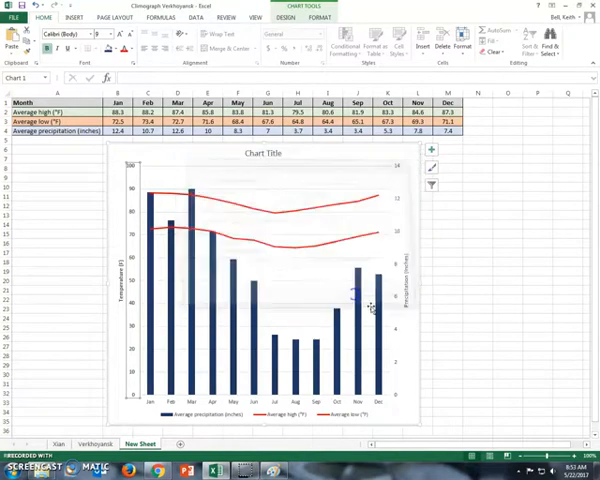
Step: Edit the right axis title and choose a font style for it in the Font dialog
right_click(356, 296)
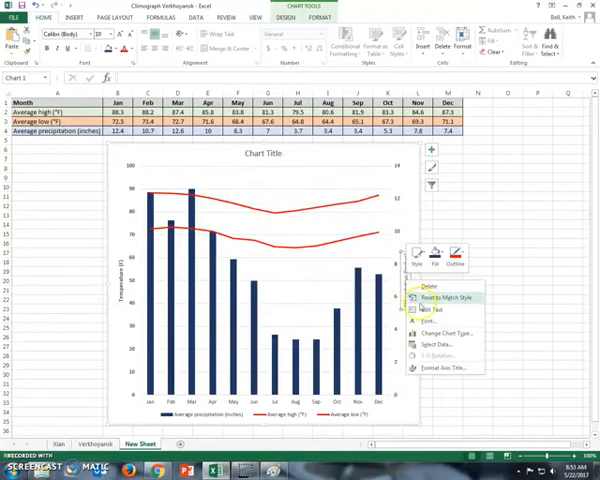
left_click(424, 320)
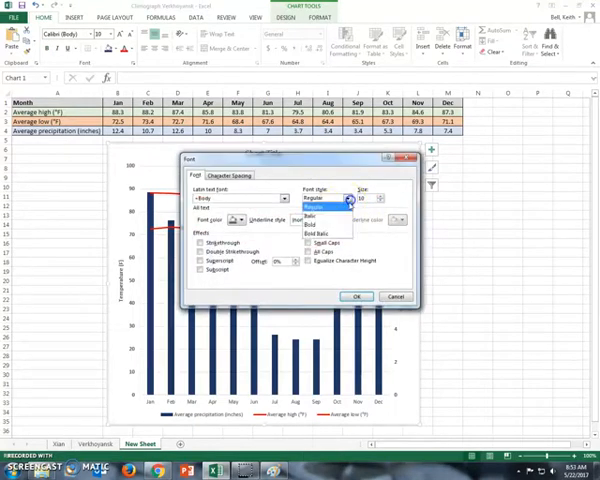
left_click(320, 212)
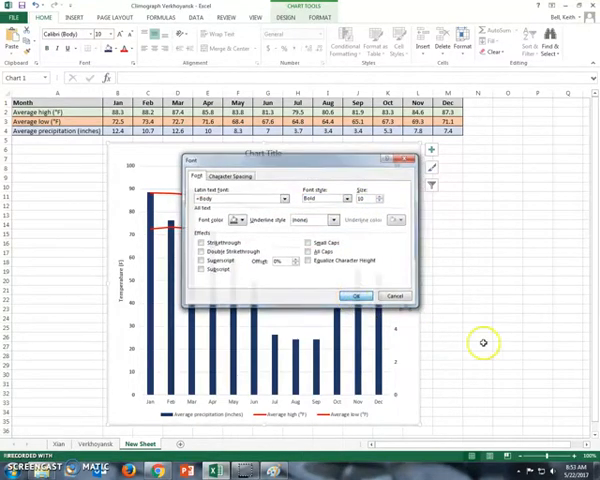
left_click(356, 296)
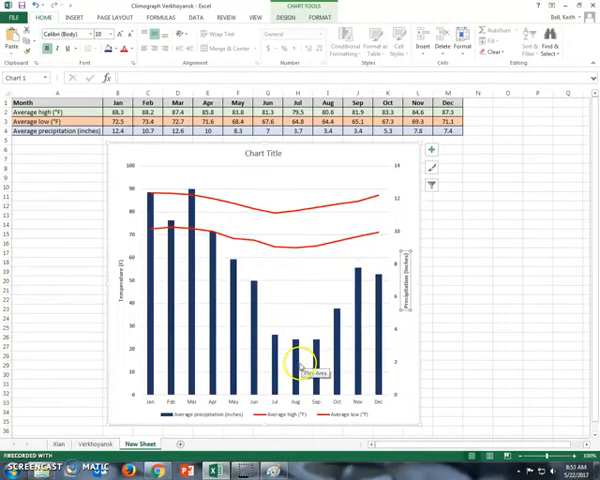
Step: Choose a font style for the horizontal axis month labels in the Font dialog
right_click(280, 412)
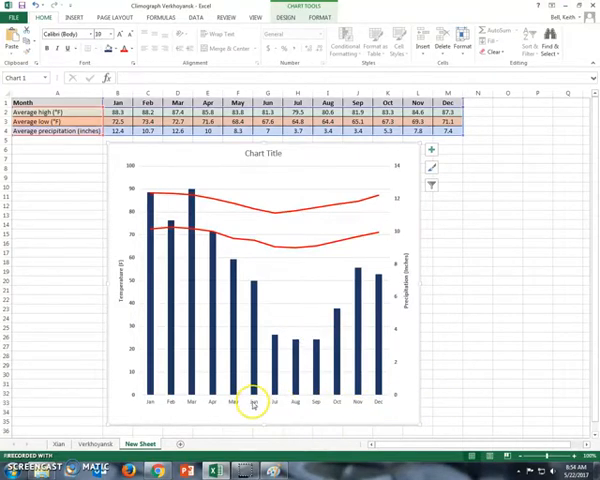
right_click(252, 404)
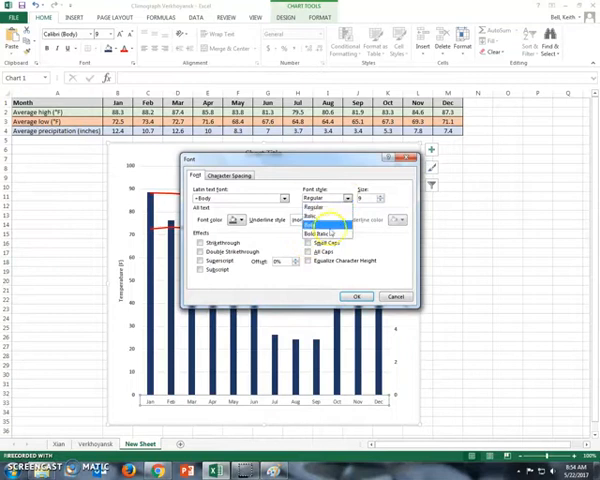
left_click(356, 296)
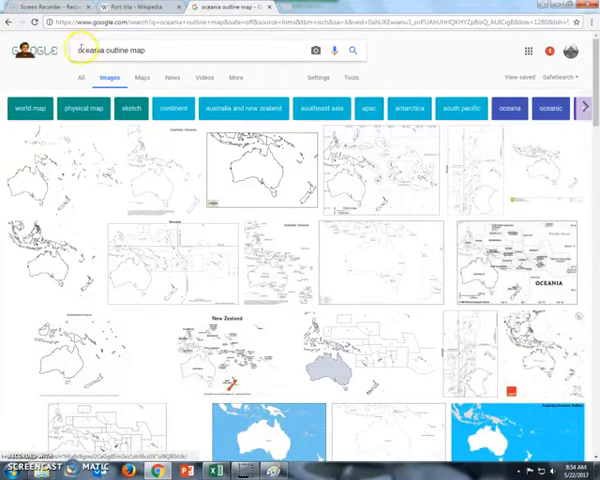
mouse_move(200, 140)
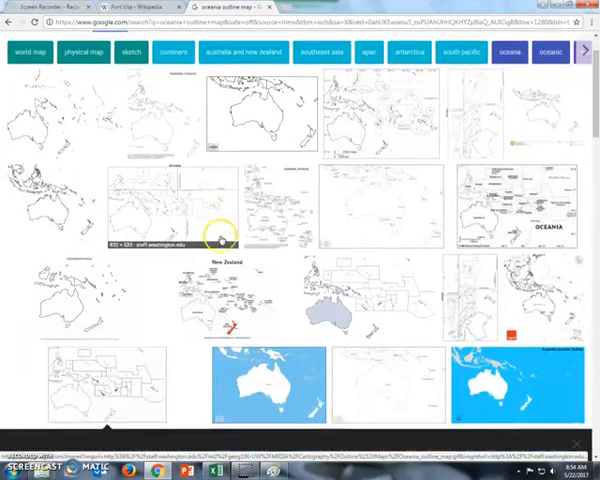
Step: Choose an Oceania outline map from the Google Images results to use as the background
left_click(210, 216)
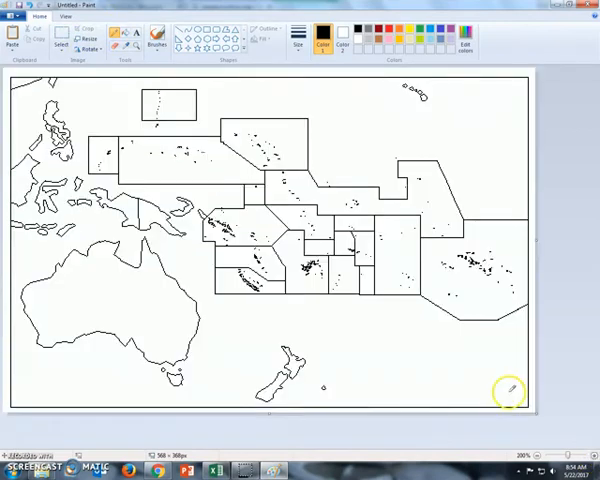
mouse_move(398, 260)
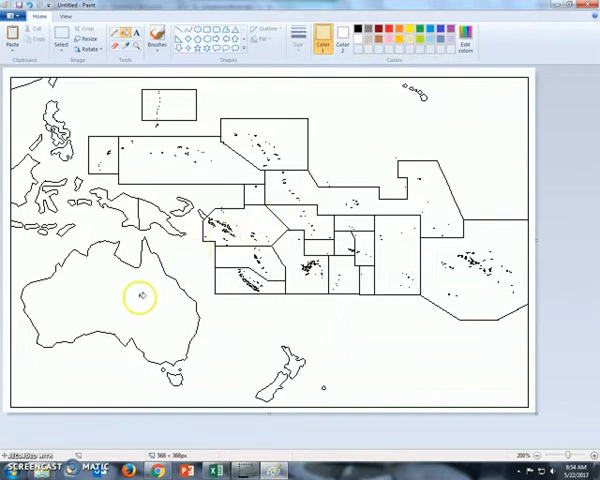
Step: Fill Australia and New Guinea with tan using the Fill with color bucket
left_click(142, 294)
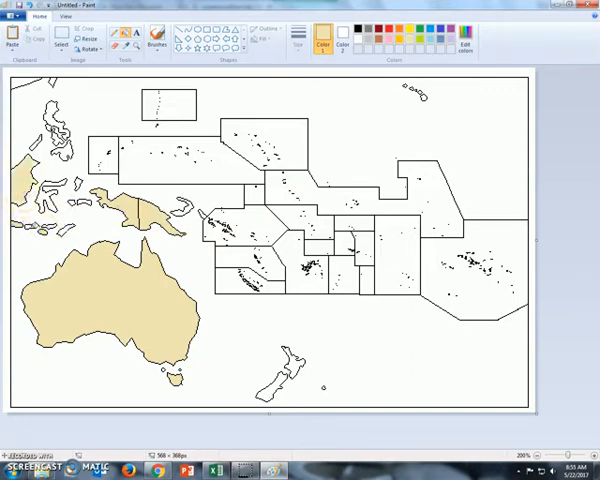
left_click_drag(38, 192, 60, 212)
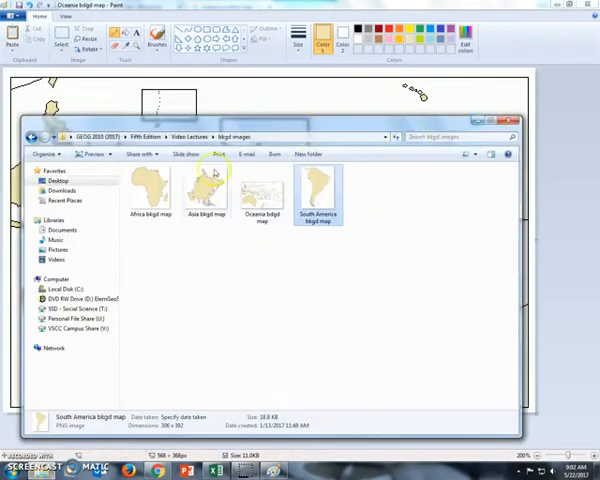
left_click(150, 190)
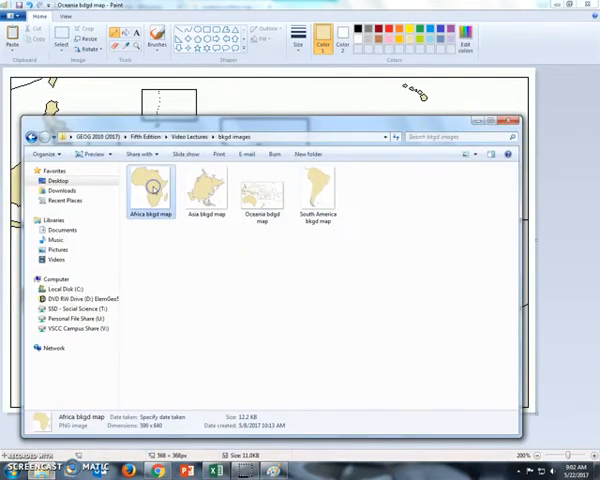
double_click(150, 188)
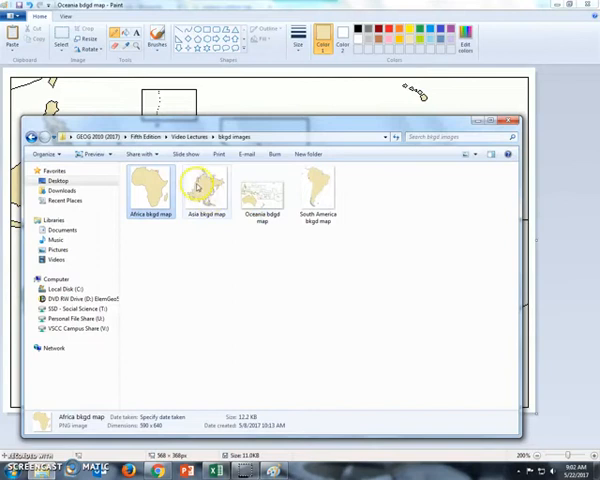
double_click(204, 188)
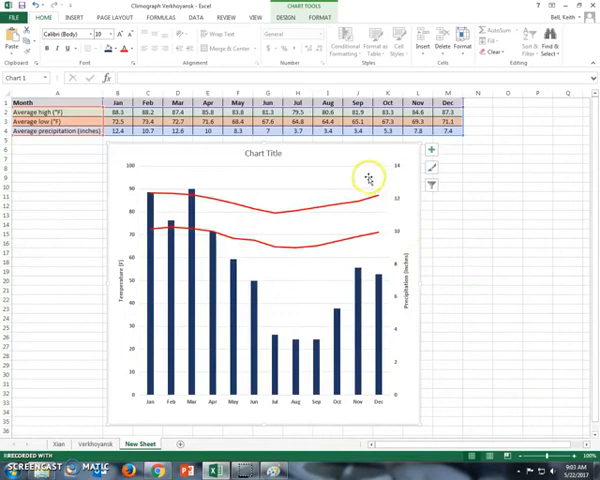
Step: Set the chart's plot area fill to Picture or texture fill and browse for a file
right_click(368, 180)
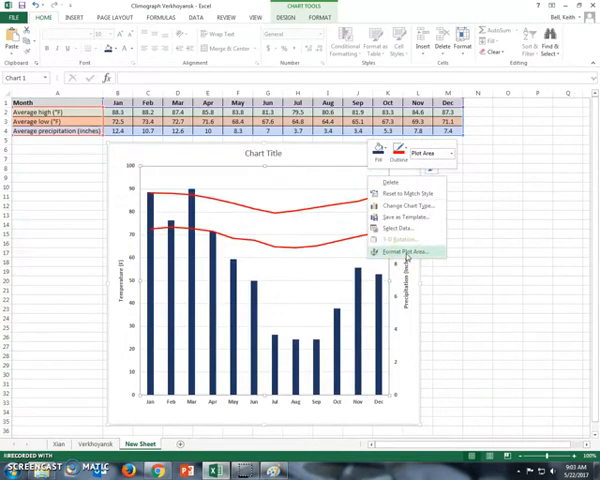
left_click(396, 252)
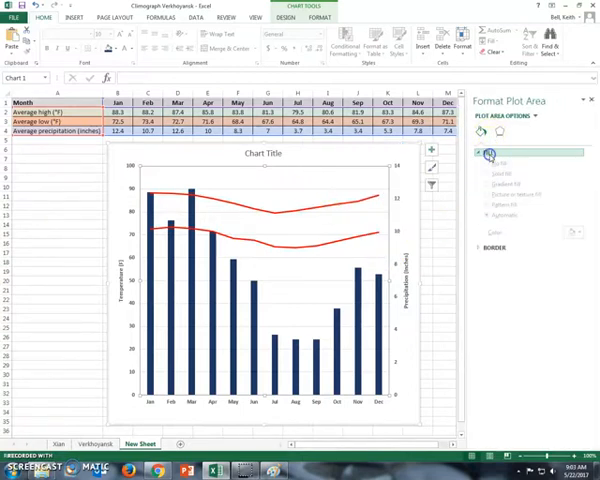
left_click(488, 152)
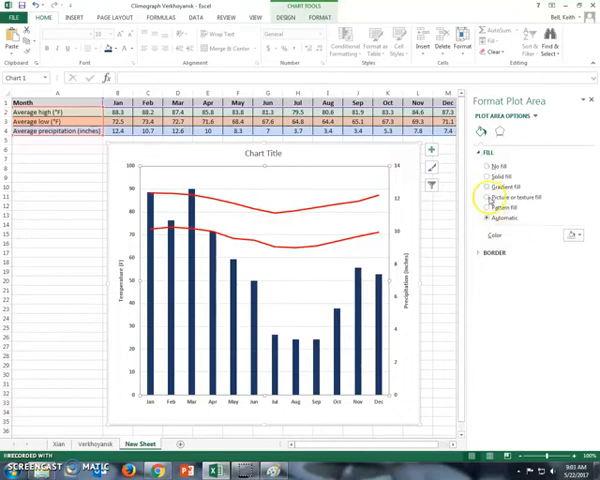
left_click(484, 196)
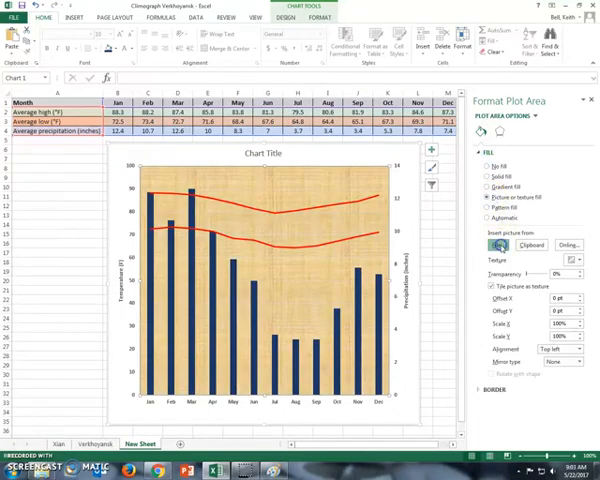
left_click(500, 246)
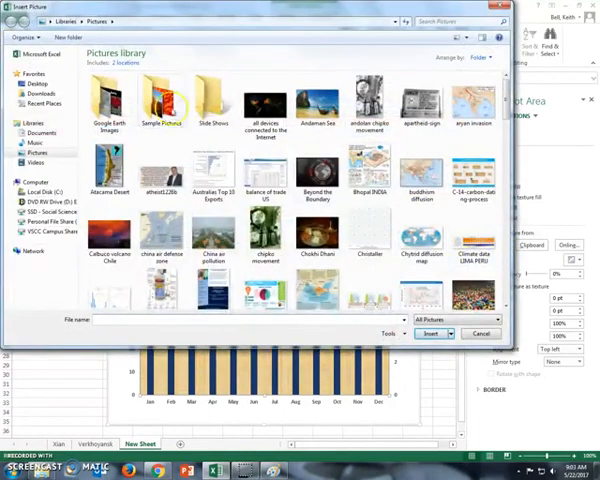
Step: Navigate to the course folder's background maps subfolder to reach the Oceania map
left_click(36, 84)
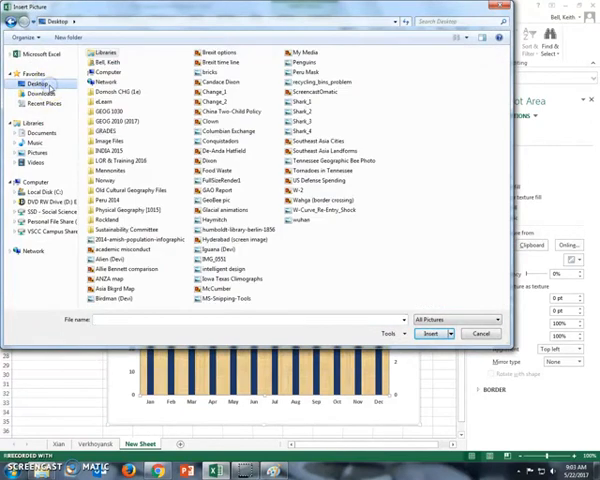
left_click(130, 210)
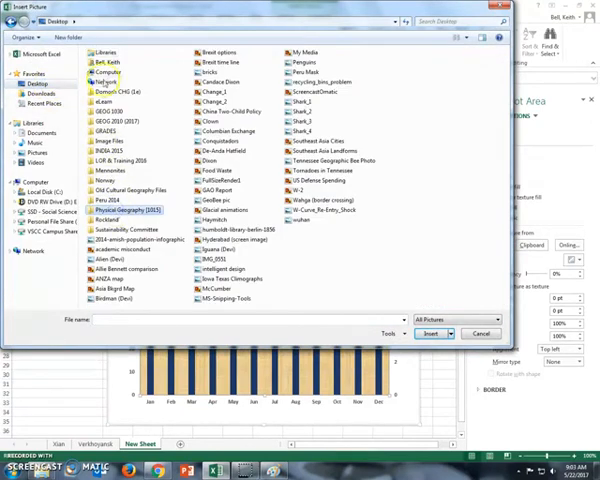
double_click(120, 100)
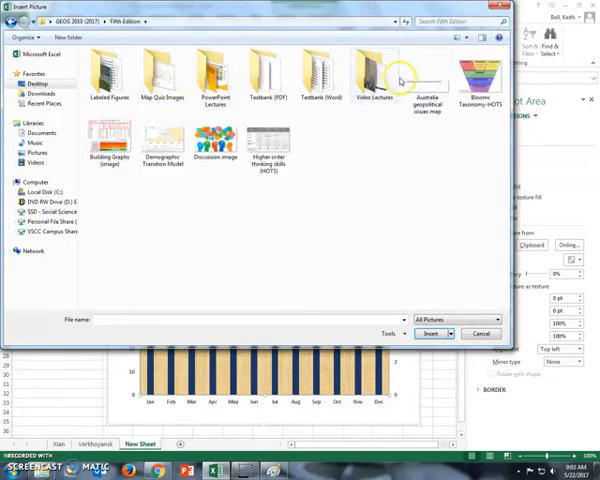
double_click(376, 70)
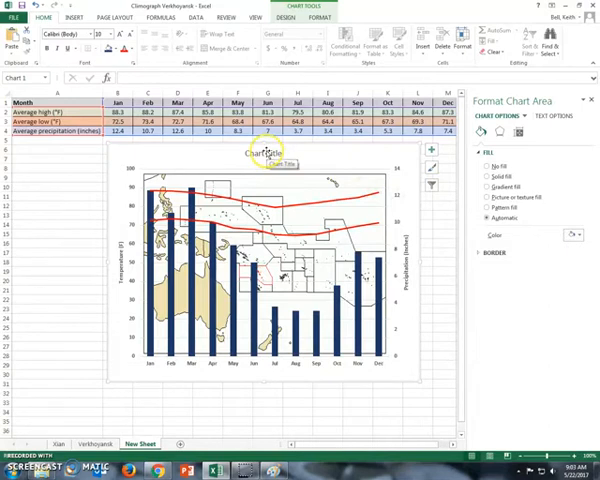
Step: Select the placeholder chart title before viewing the Verkhoyansk example's title block
left_click(260, 154)
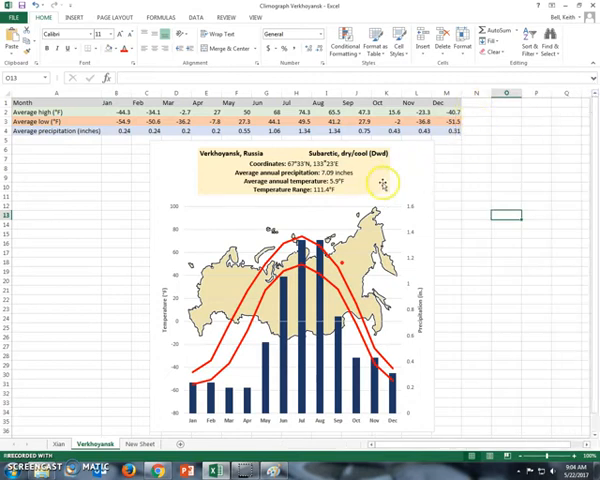
mouse_move(386, 184)
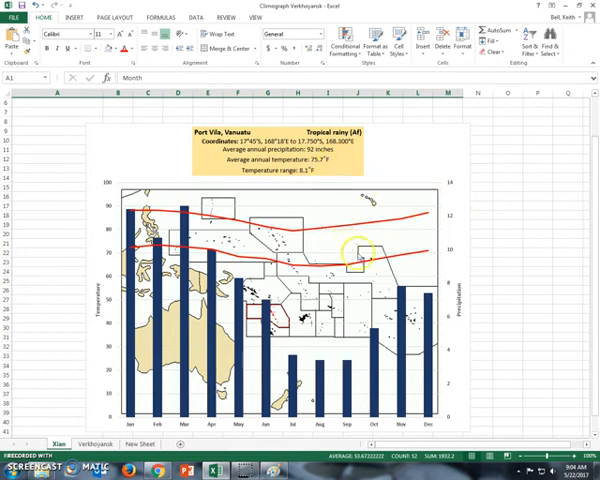
mouse_move(358, 318)
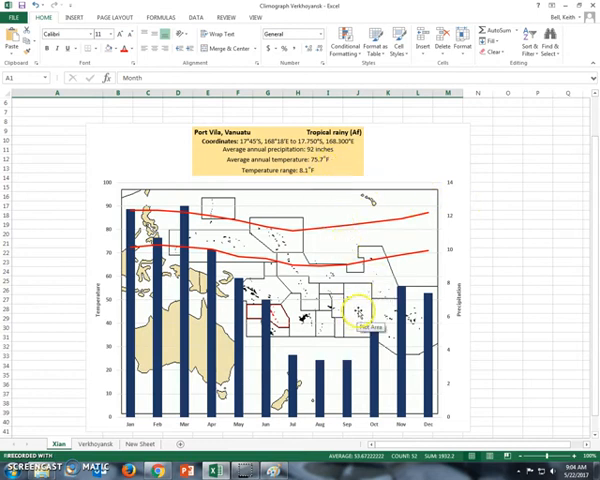